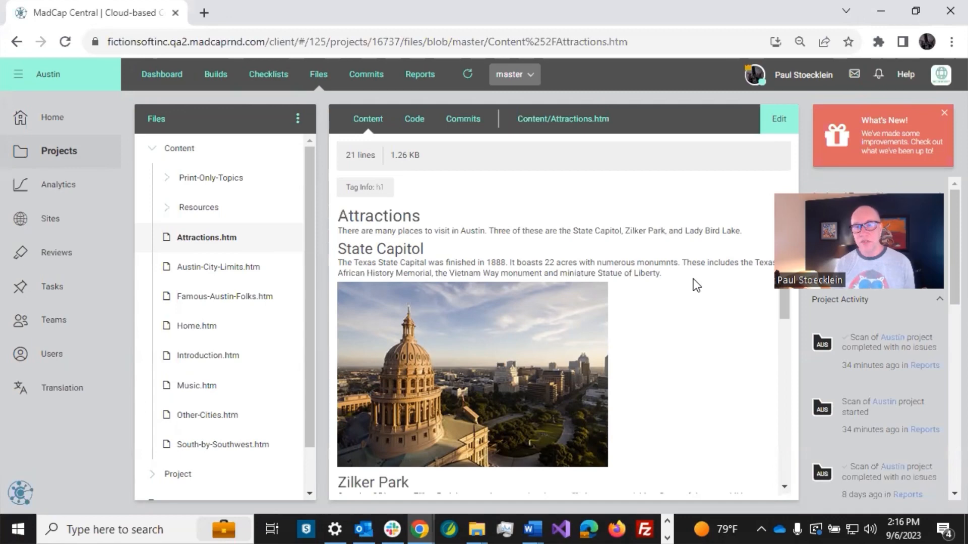
{"action": "mouse_move", "coordinate": [927, 102]}
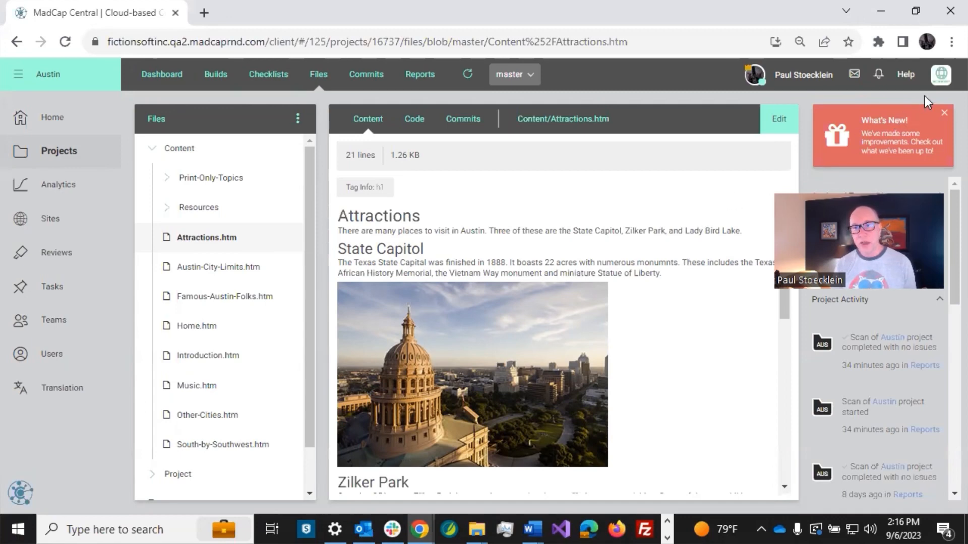
{"action": "mouse_move", "coordinate": [947, 101]}
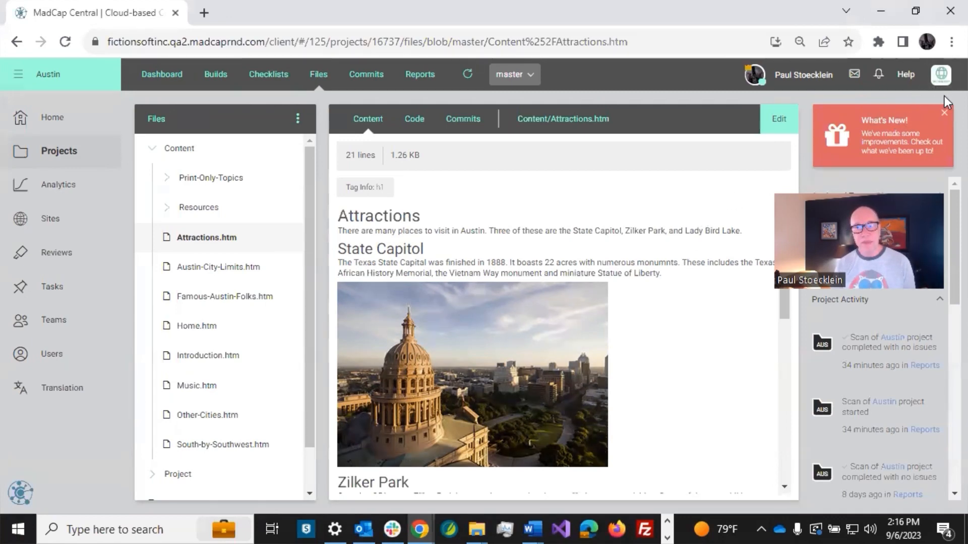
{"action": "mouse_move", "coordinate": [713, 209]}
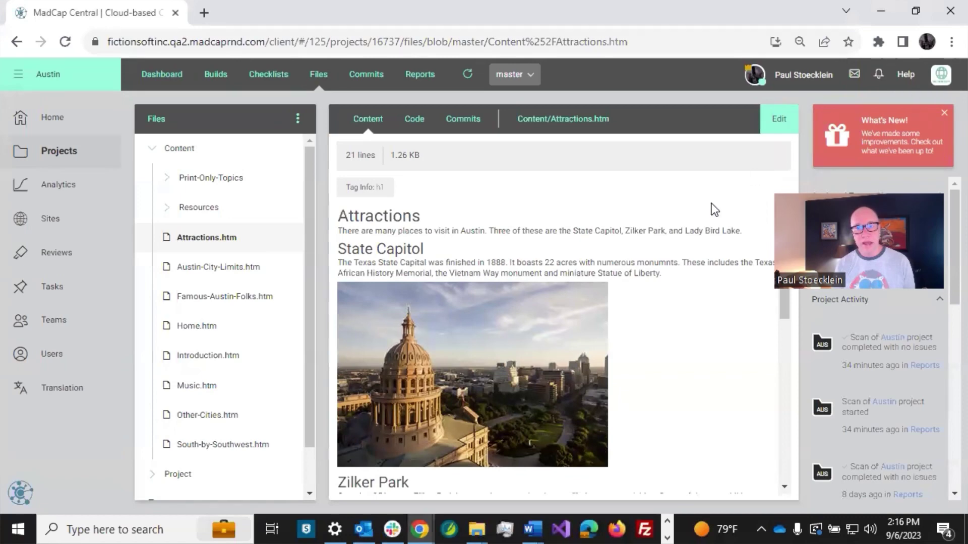
{"action": "mouse_move", "coordinate": [376, 231]}
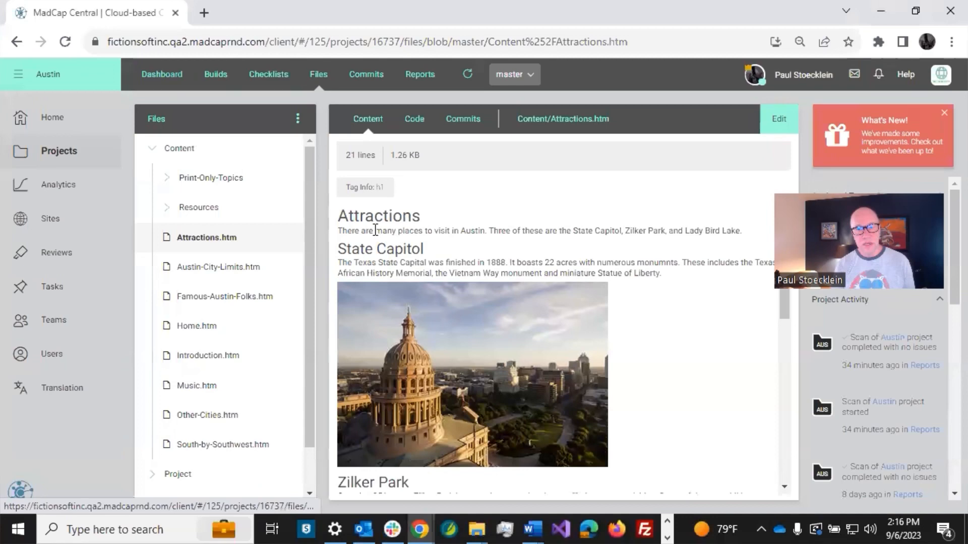
Begin editing Attractions.htm and select the State Capitol paragraph.
{"action": "left_click", "coordinate": [777, 119]}
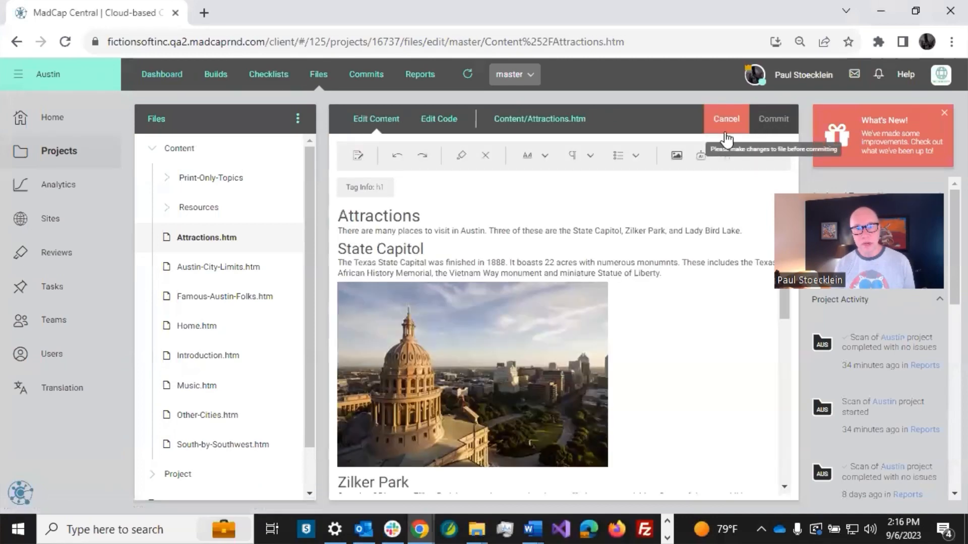
{"action": "double_click", "coordinate": [357, 262]}
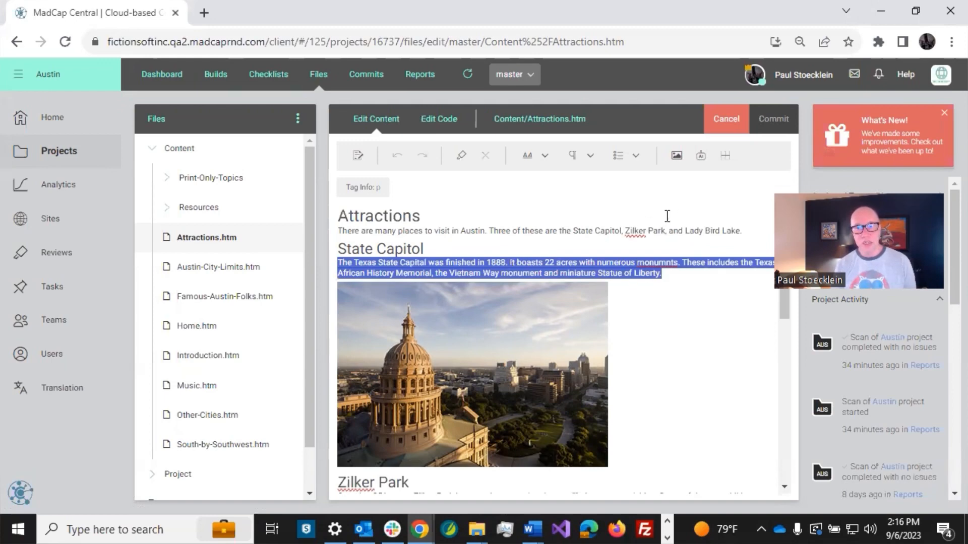
{"action": "mouse_move", "coordinate": [700, 156]}
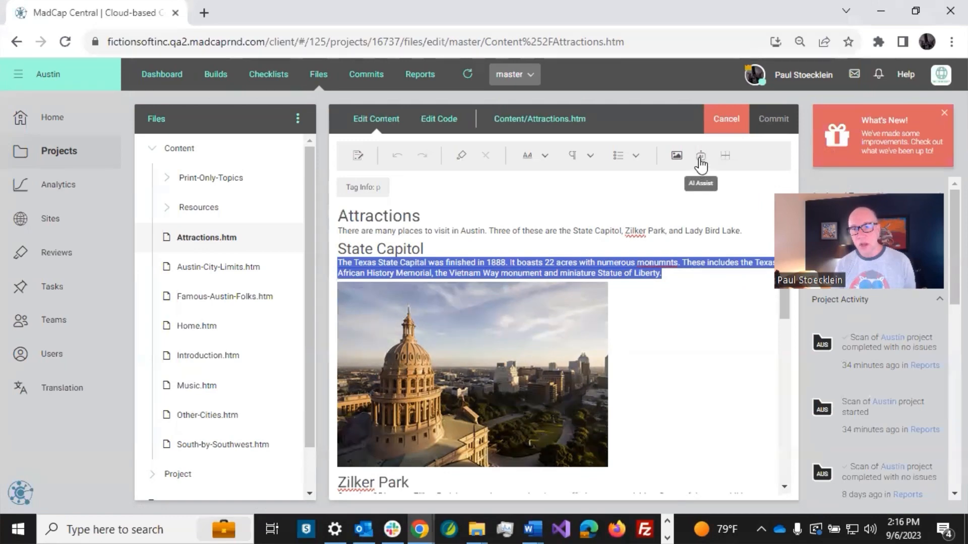
Ask AI Assist to edit the paragraph for grammar and spelling and use the serial comma.
{"action": "left_click", "coordinate": [700, 156]}
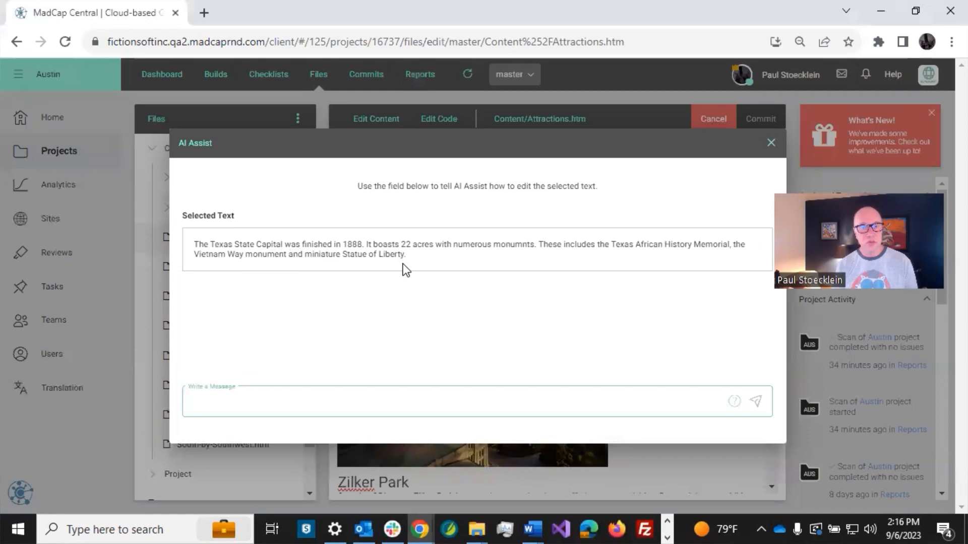
{"action": "mouse_move", "coordinate": [392, 270]}
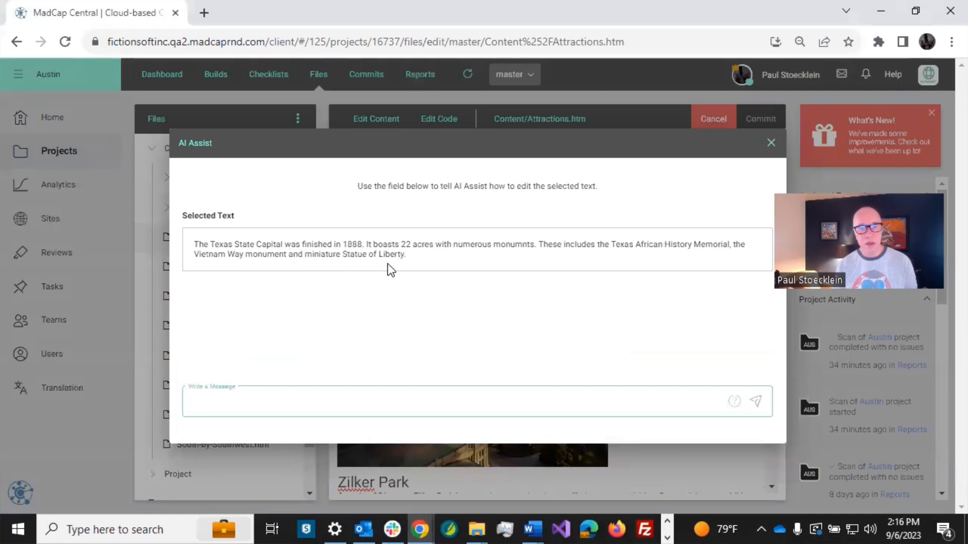
{"action": "mouse_move", "coordinate": [424, 309]}
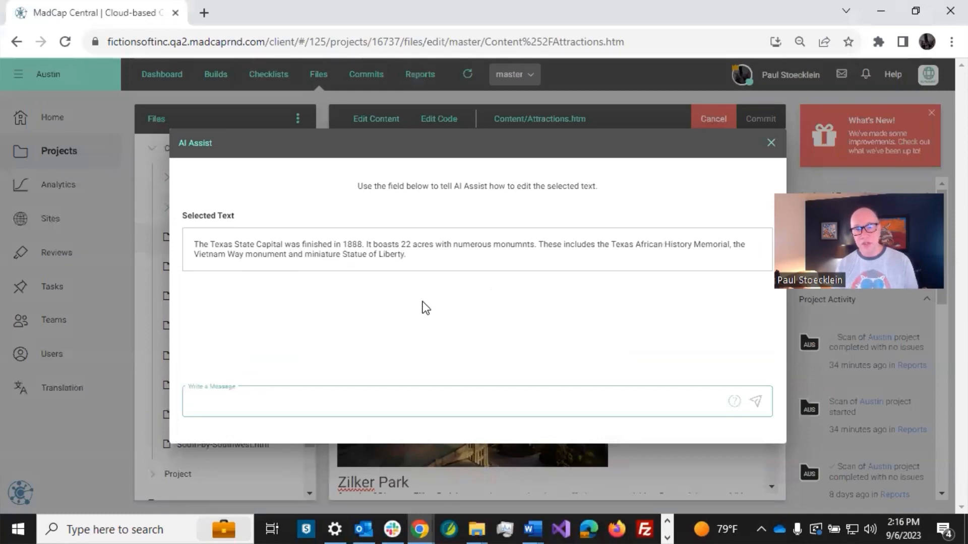
{"action": "mouse_move", "coordinate": [447, 322]}
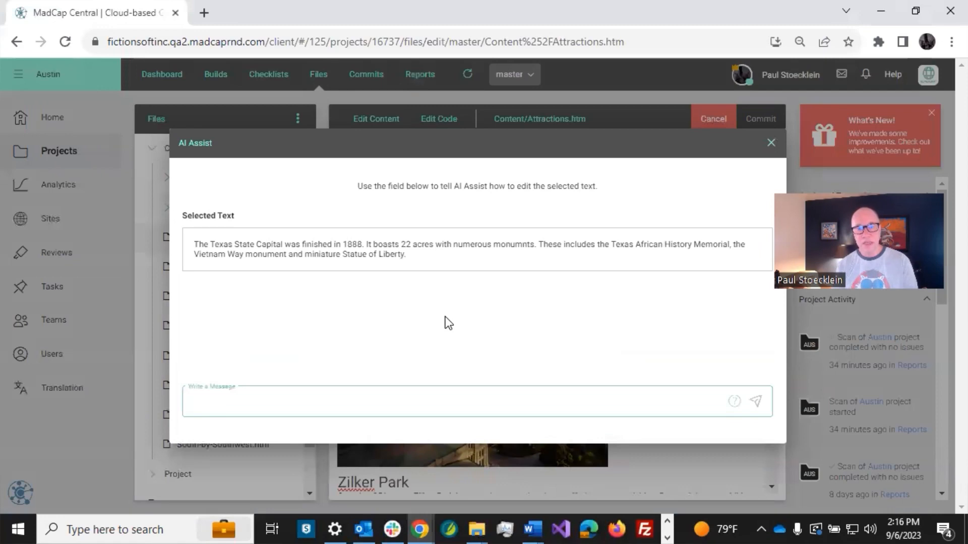
{"action": "left_click", "coordinate": [433, 402]}
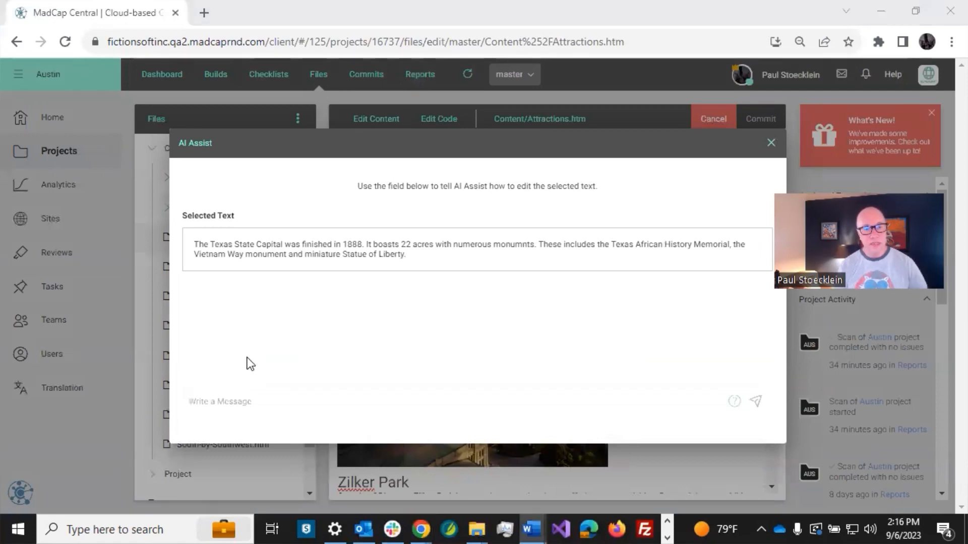
{"action": "type", "text": "Please edit this for grammar and spelling. Also, make sure to use the serial comma."}
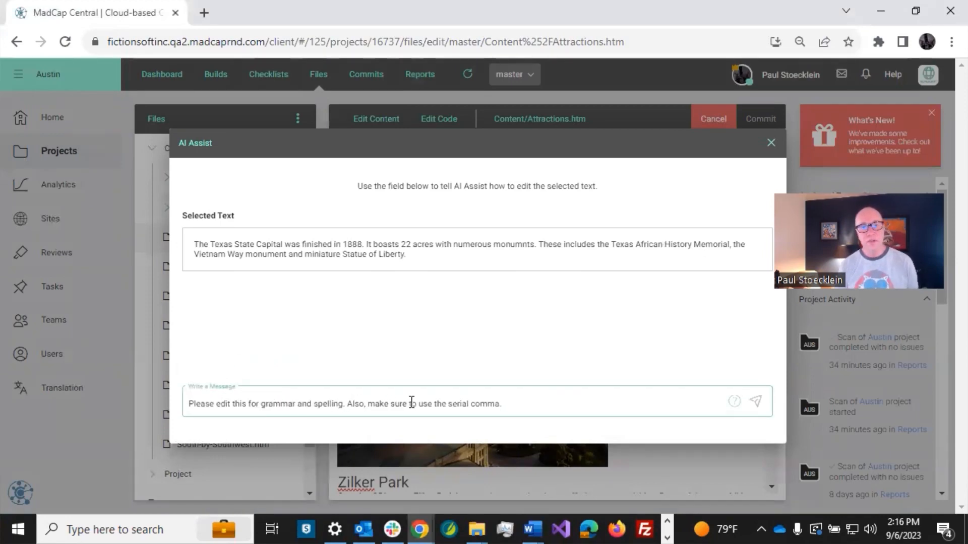
{"action": "mouse_move", "coordinate": [755, 403]}
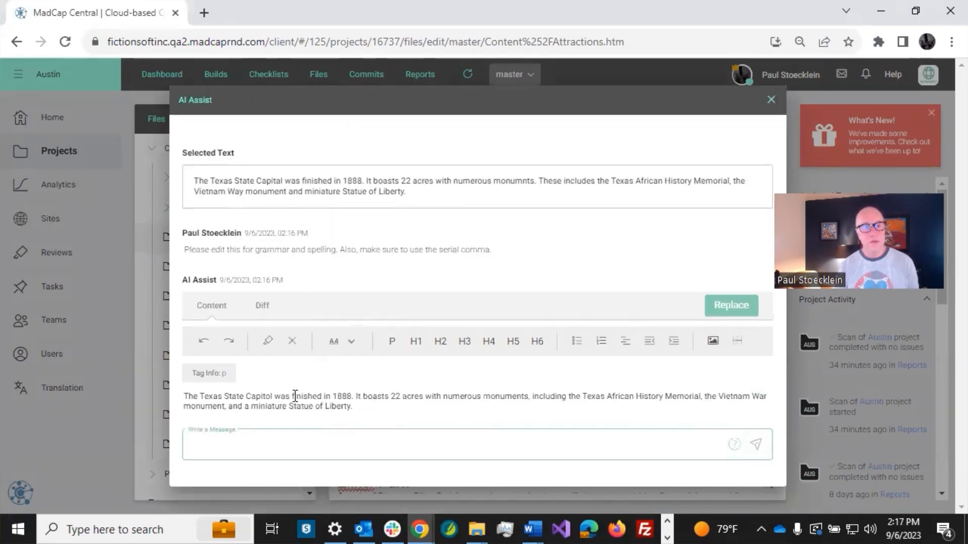
{"action": "mouse_move", "coordinate": [537, 342]}
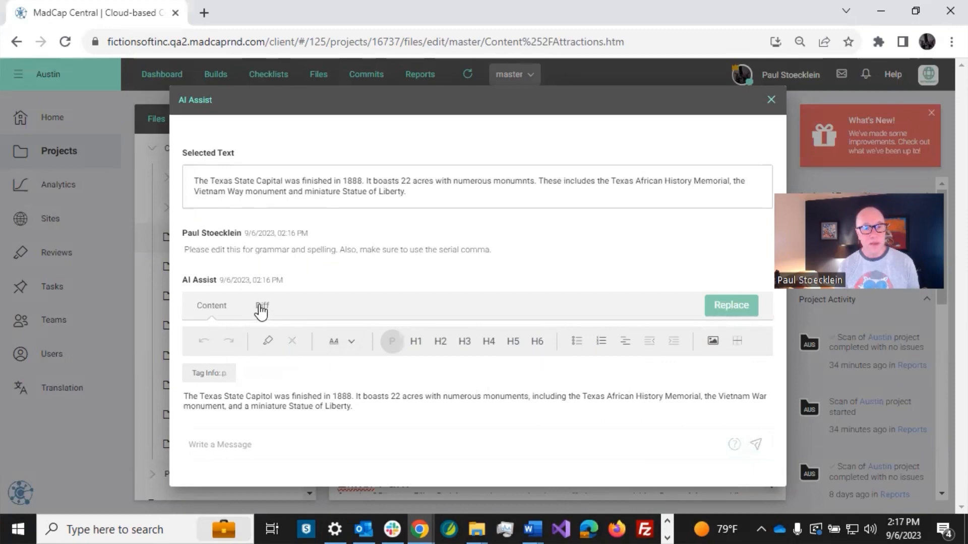
Review the Diff of the correction, then replace the original paragraph with it.
{"action": "left_click", "coordinate": [263, 302]}
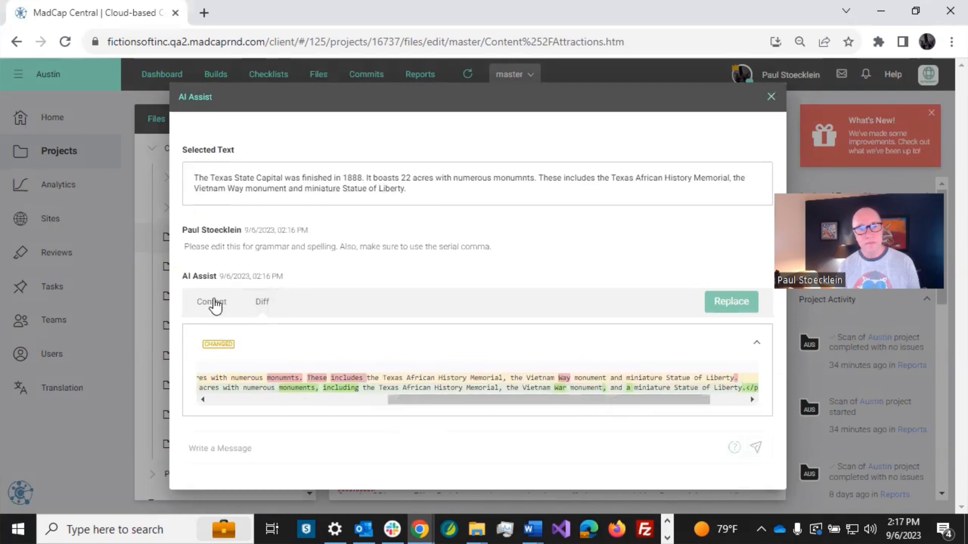
{"action": "left_click", "coordinate": [211, 301]}
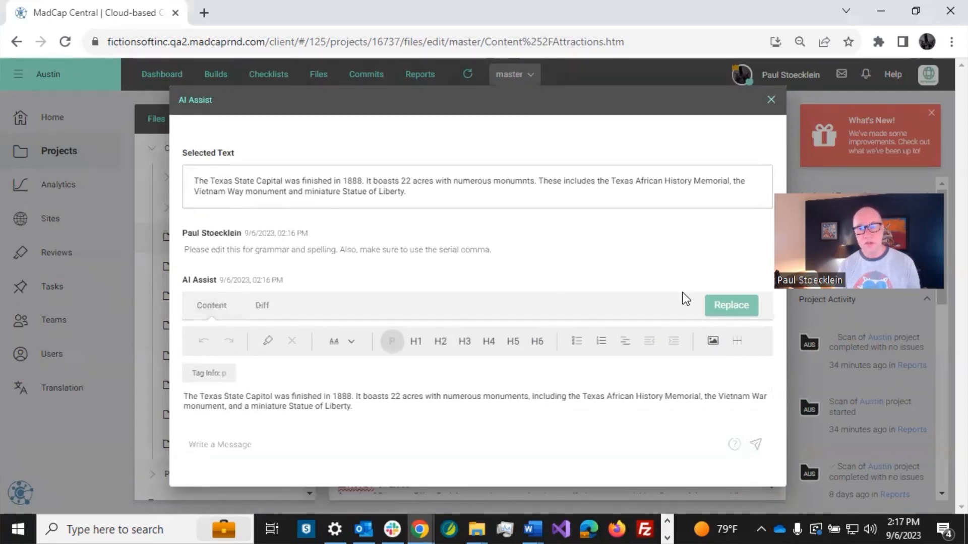
{"action": "left_click", "coordinate": [730, 304]}
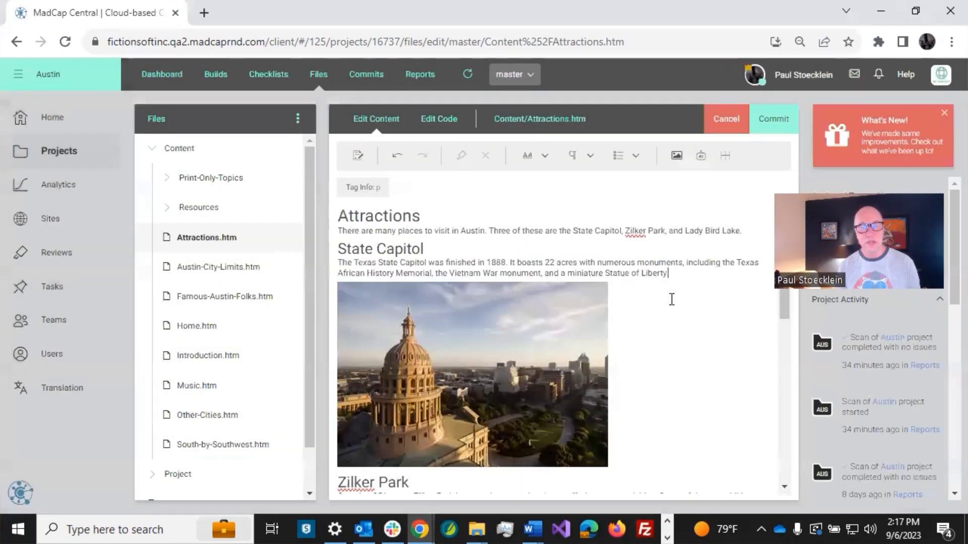